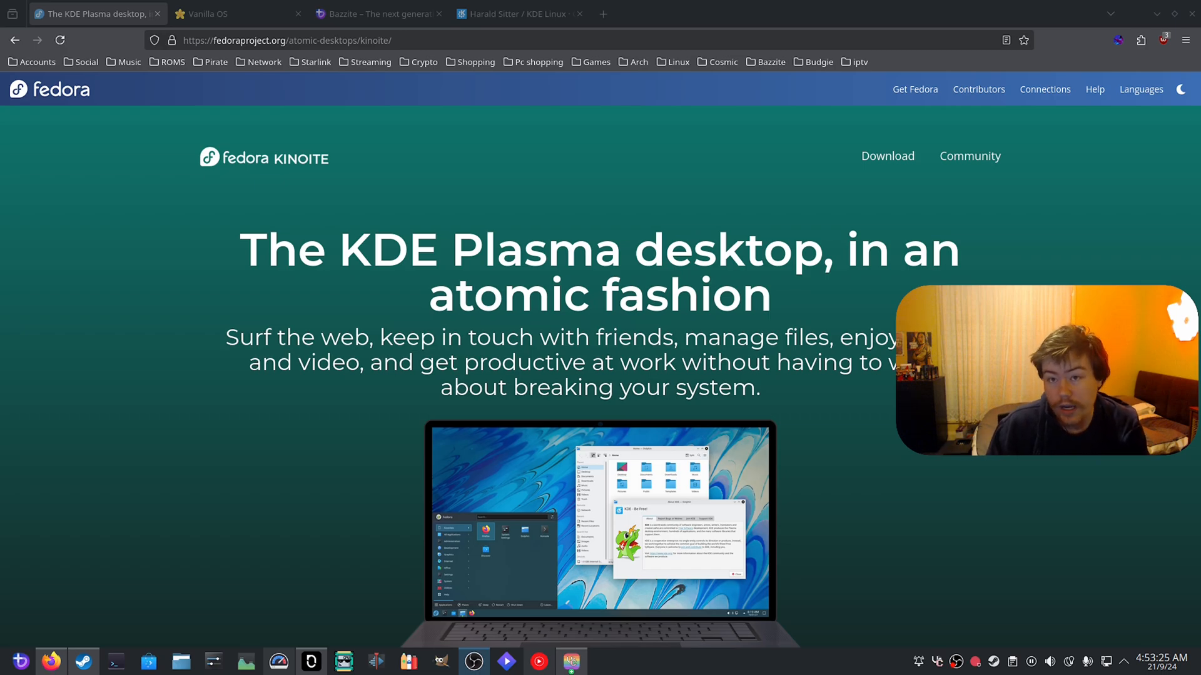
Switch to the Bazzite tab and view its 'Rollback fearlessly' section.
{"action": "left_click", "coordinate": [375, 13]}
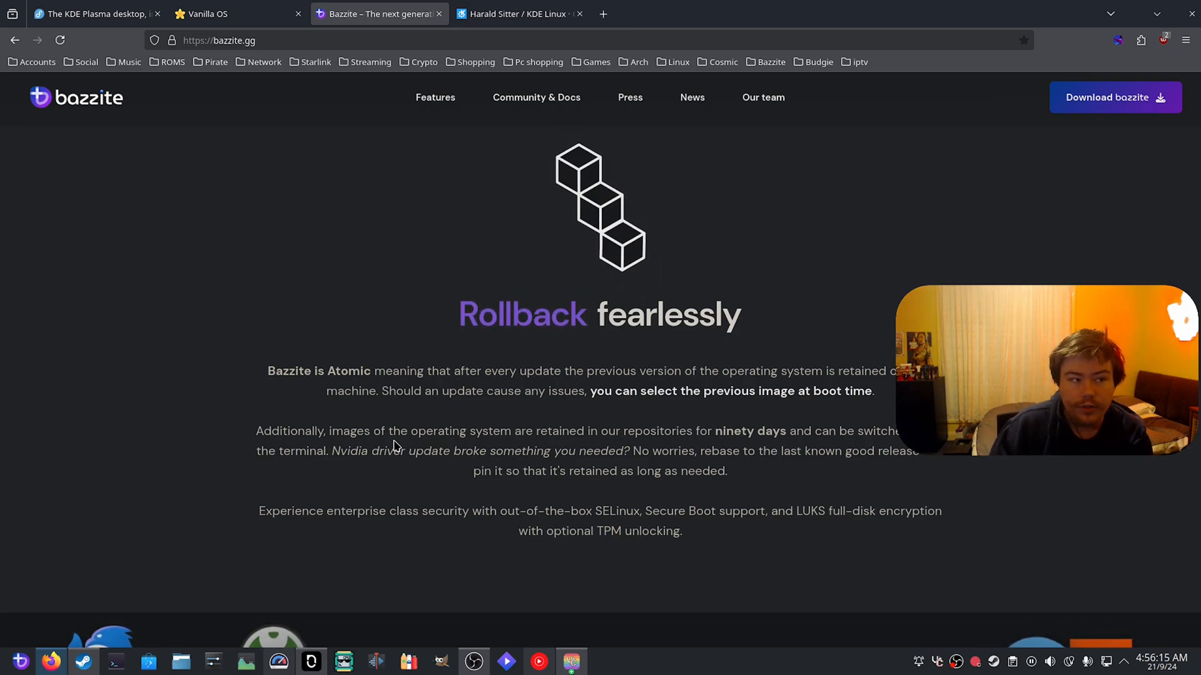
Return to the Fedora Kinoite tab showing the atomic KDE Plasma desktop intro.
{"action": "left_click", "coordinate": [91, 14]}
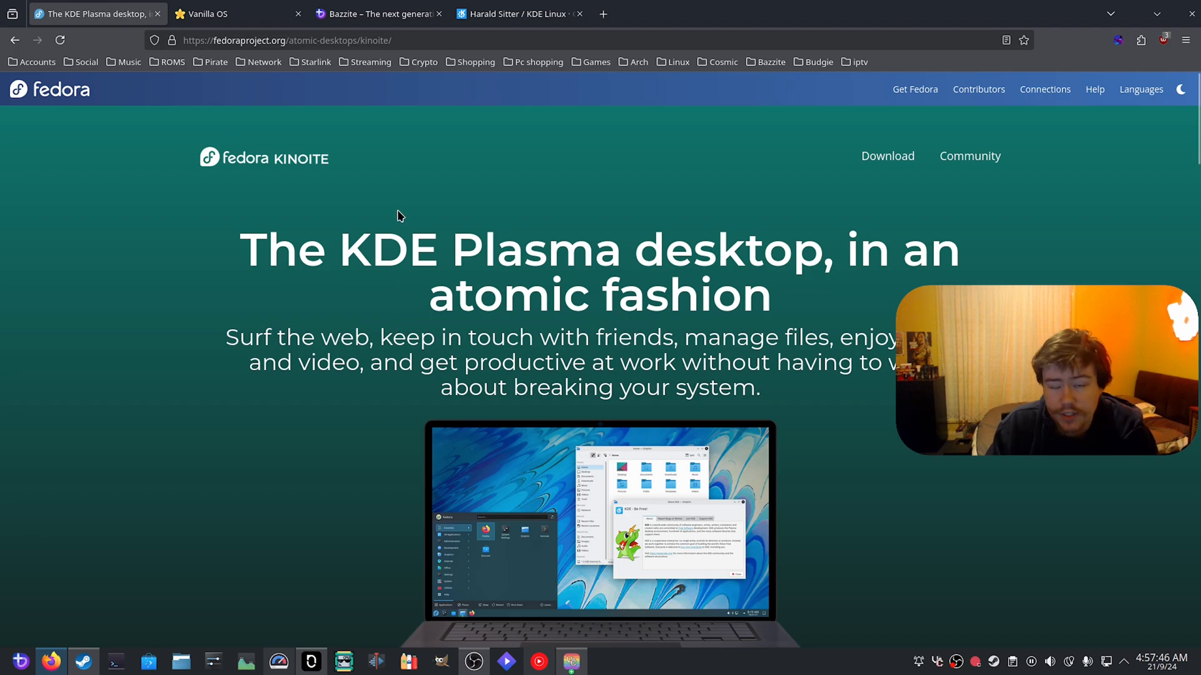
{"action": "mouse_move", "coordinate": [390, 114]}
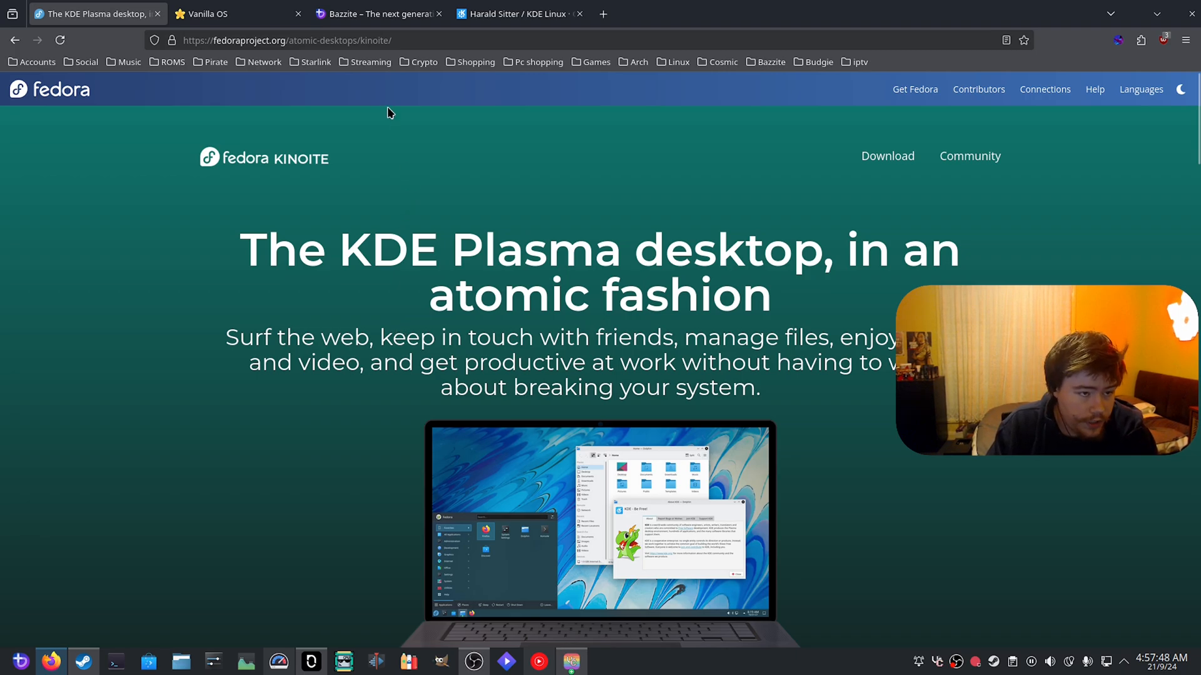
Browse the Bazzite games showcase, dismiss the finished Topgrade update summary, and return to the hero banner.
{"action": "left_click", "coordinate": [375, 14]}
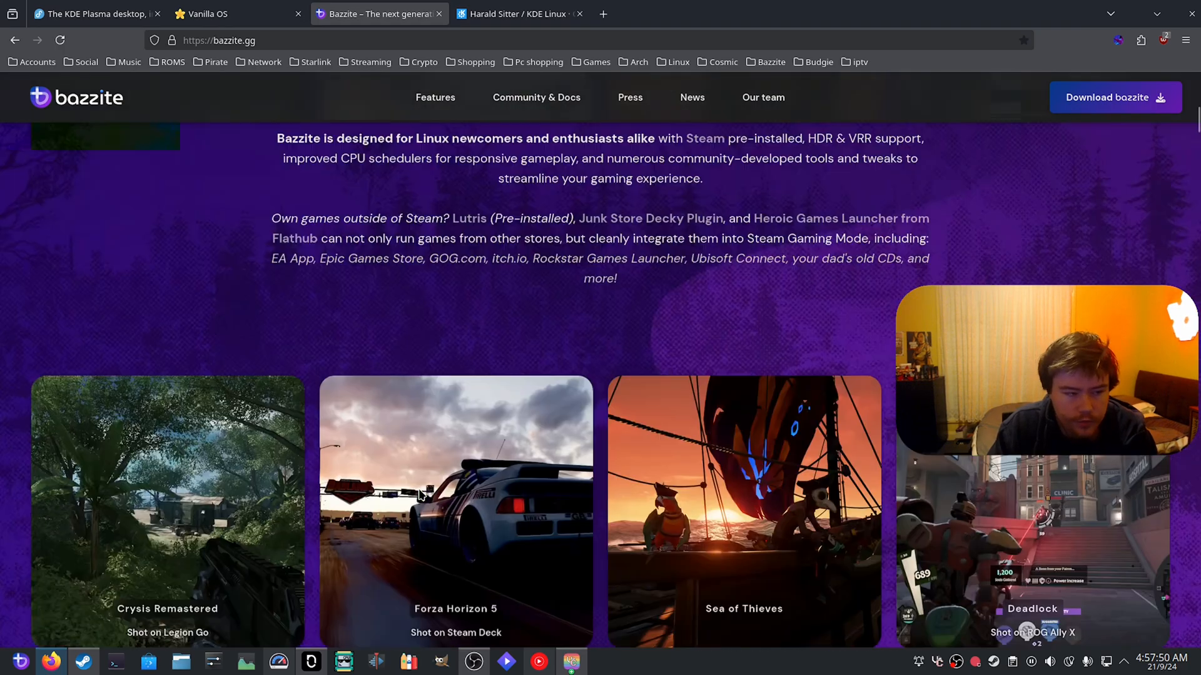
{"action": "scroll", "scroll_direction": "up", "scroll_amount": 3}
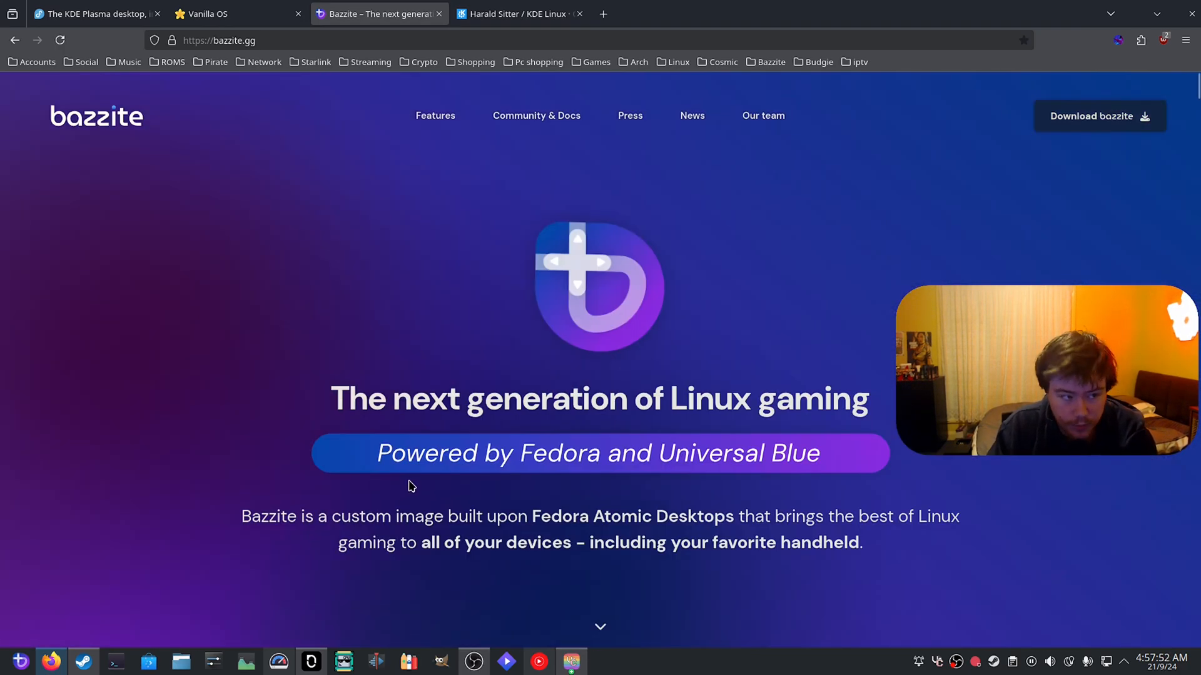
{"action": "mouse_move", "coordinate": [424, 467]}
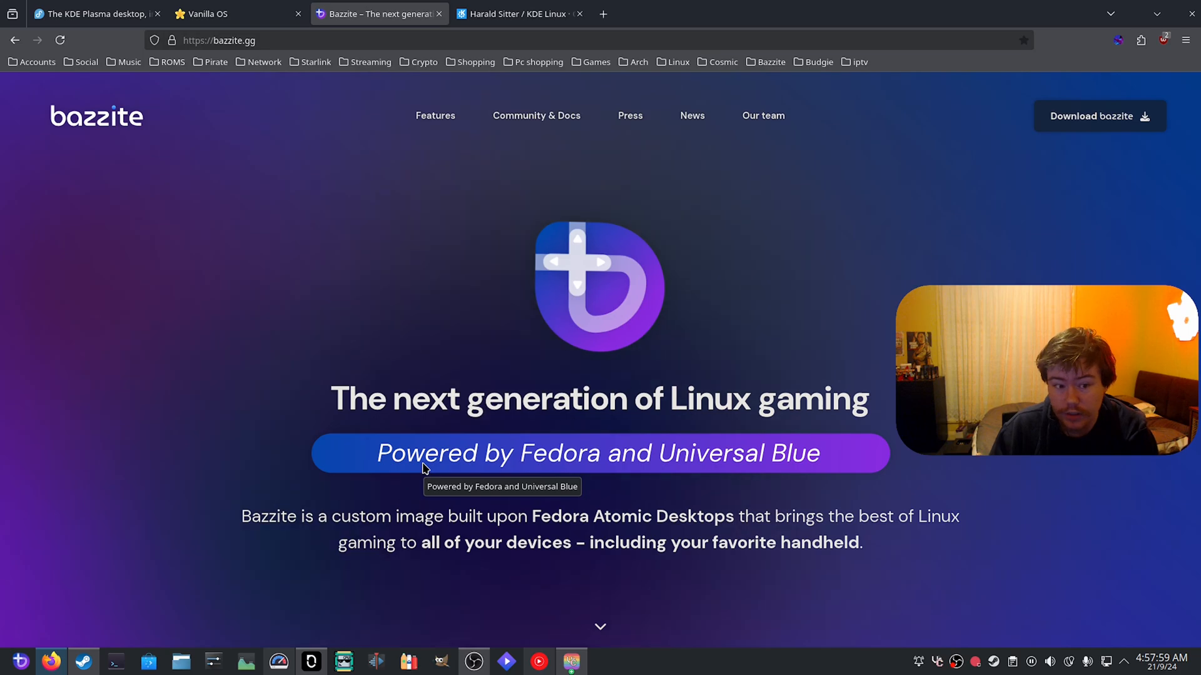
{"action": "scroll", "scroll_direction": "down", "scroll_amount": 3}
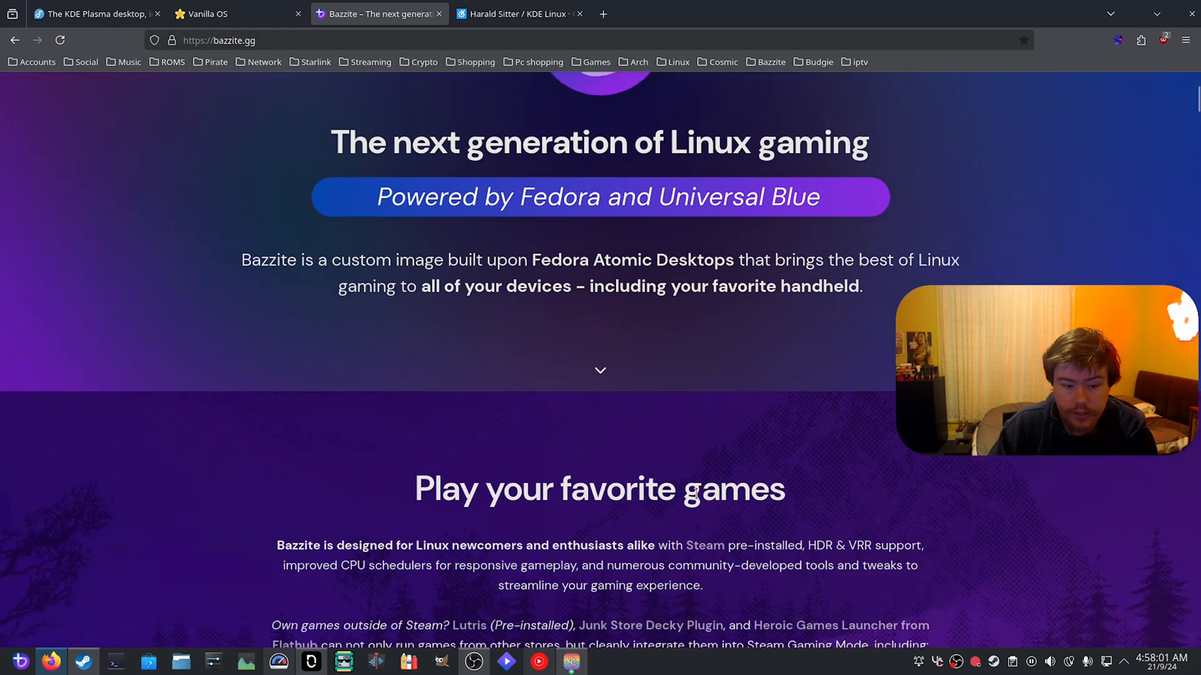
{"action": "scroll", "scroll_direction": "down", "scroll_amount": 3}
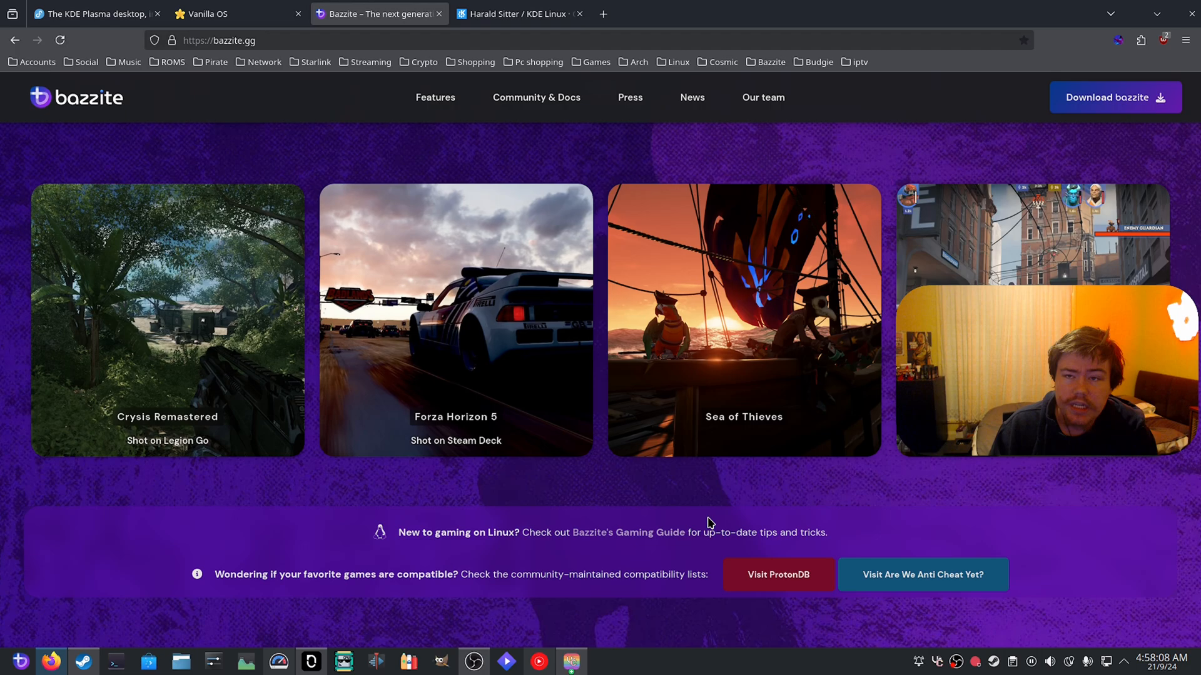
{"action": "left_click", "coordinate": [19, 661]}
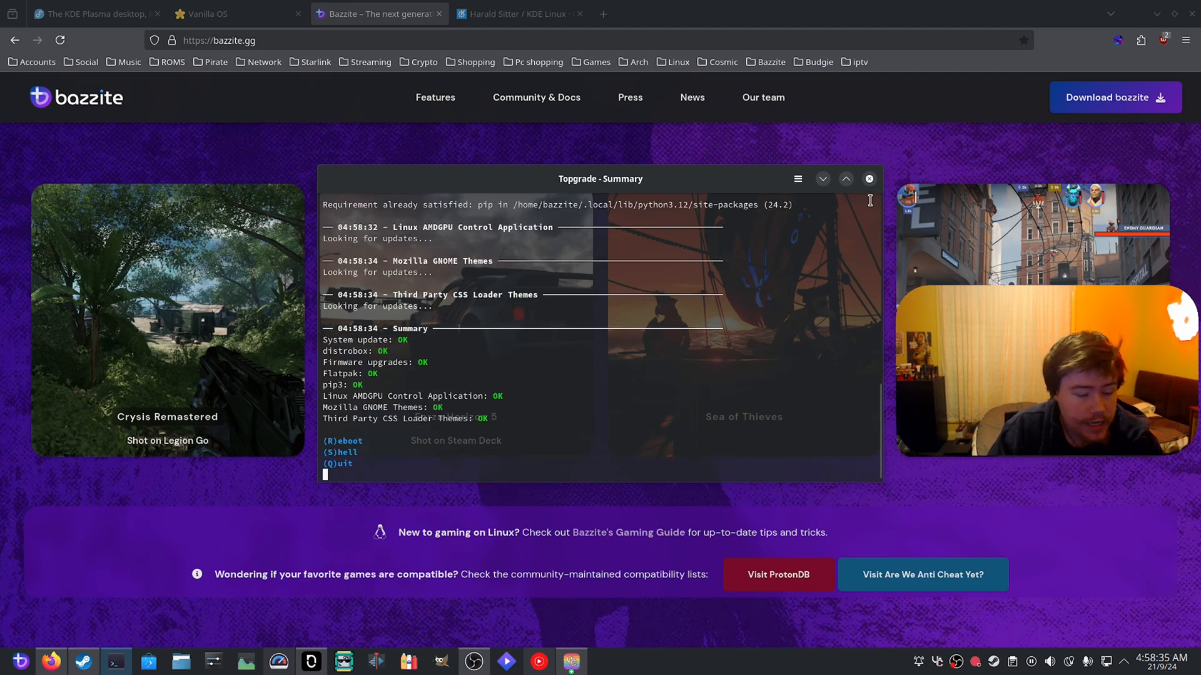
{"action": "left_click", "coordinate": [868, 178]}
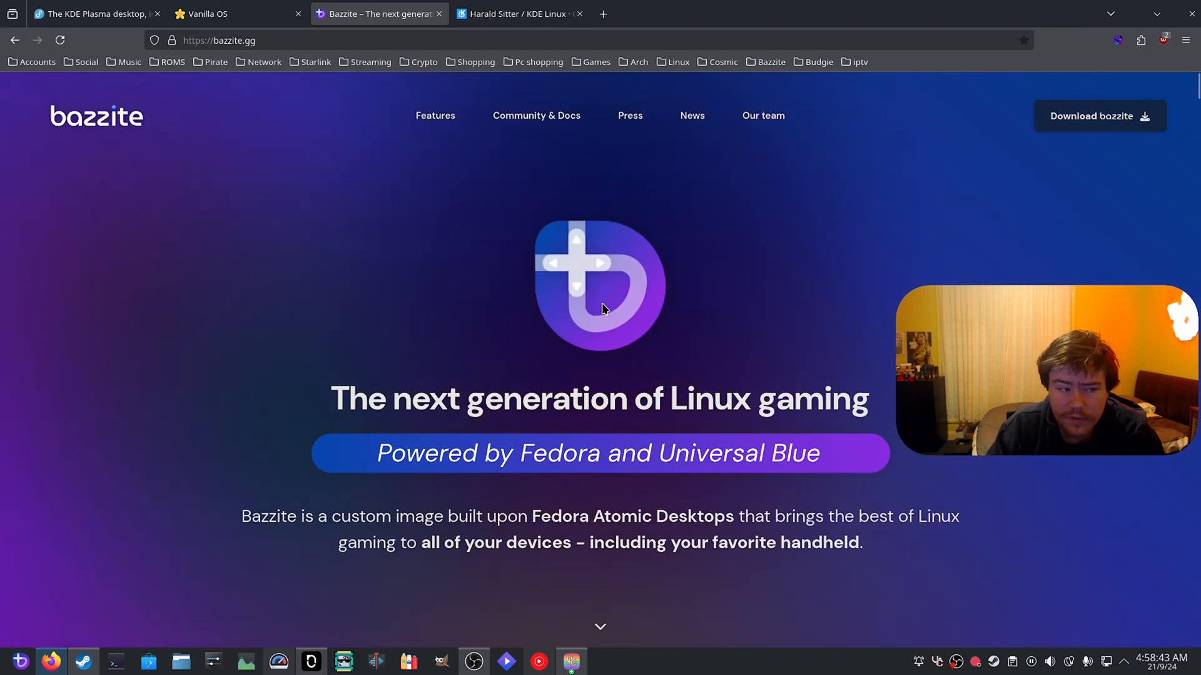
Scroll the Bazzite homepage down to the 'On all your favorite devices' section.
{"action": "scroll", "scroll_direction": "down", "scroll_amount": 3}
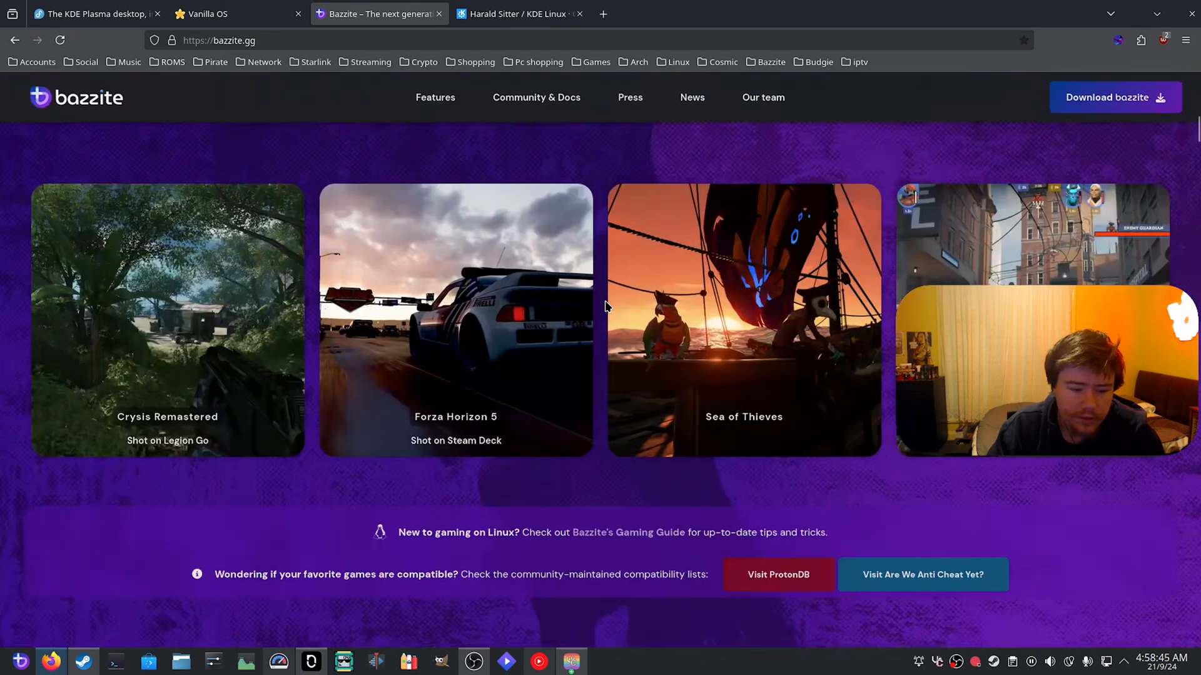
{"action": "scroll", "scroll_direction": "down", "scroll_amount": 3}
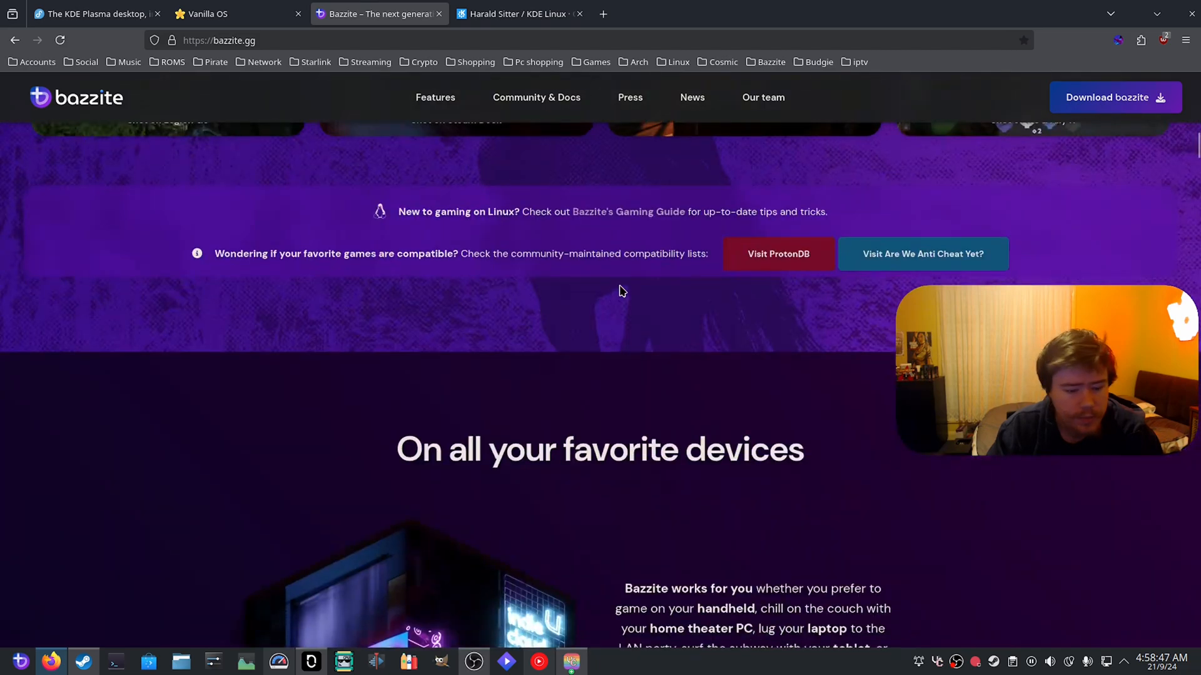
{"action": "mouse_move", "coordinate": [634, 278]}
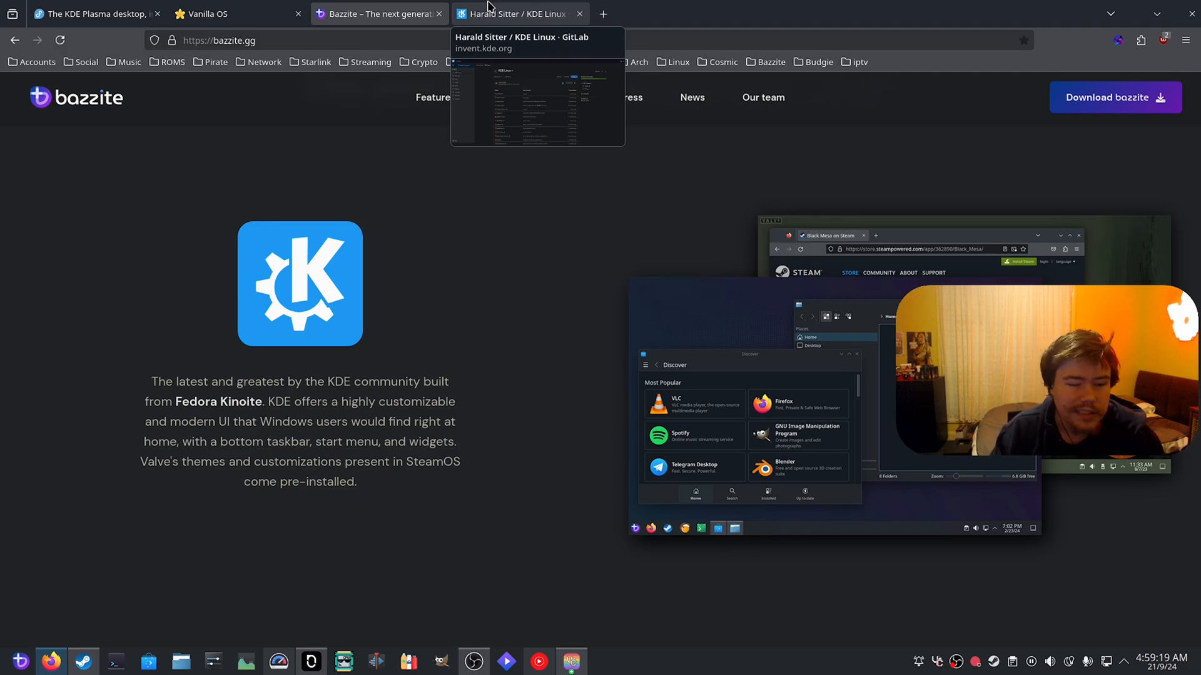
Browse the KDE Linux project files and README on KDE GitLab, then return to the Fedora Kinoite tab.
{"action": "left_click", "coordinate": [519, 14]}
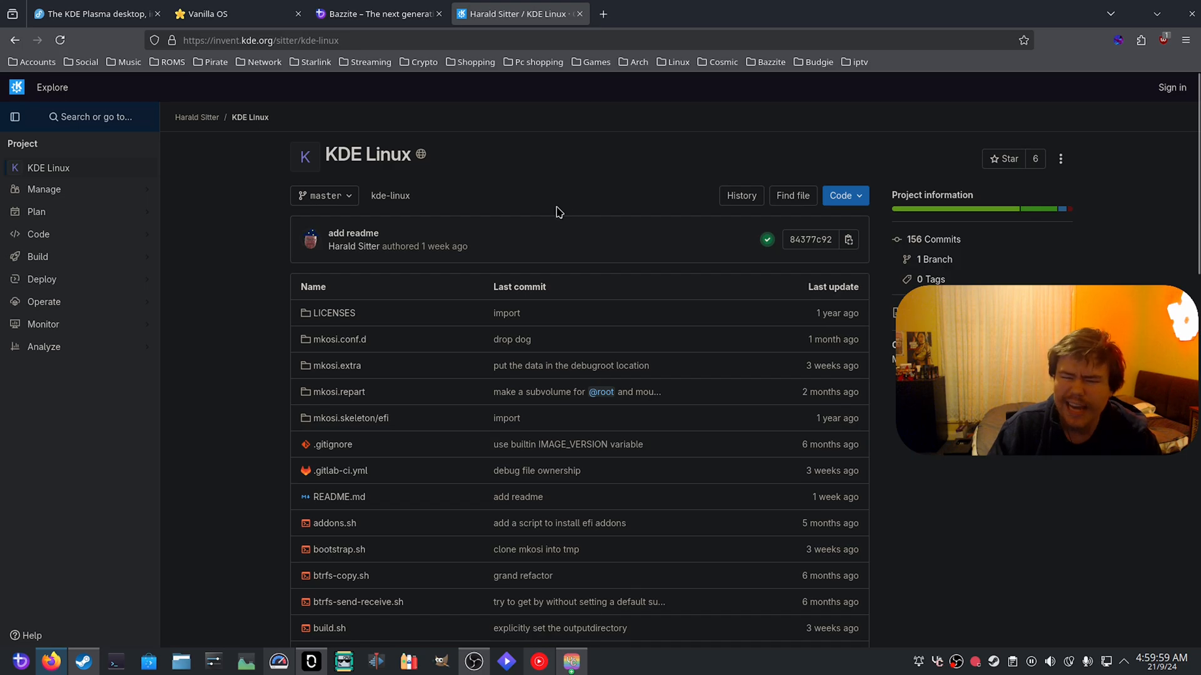
{"action": "mouse_move", "coordinate": [554, 213]}
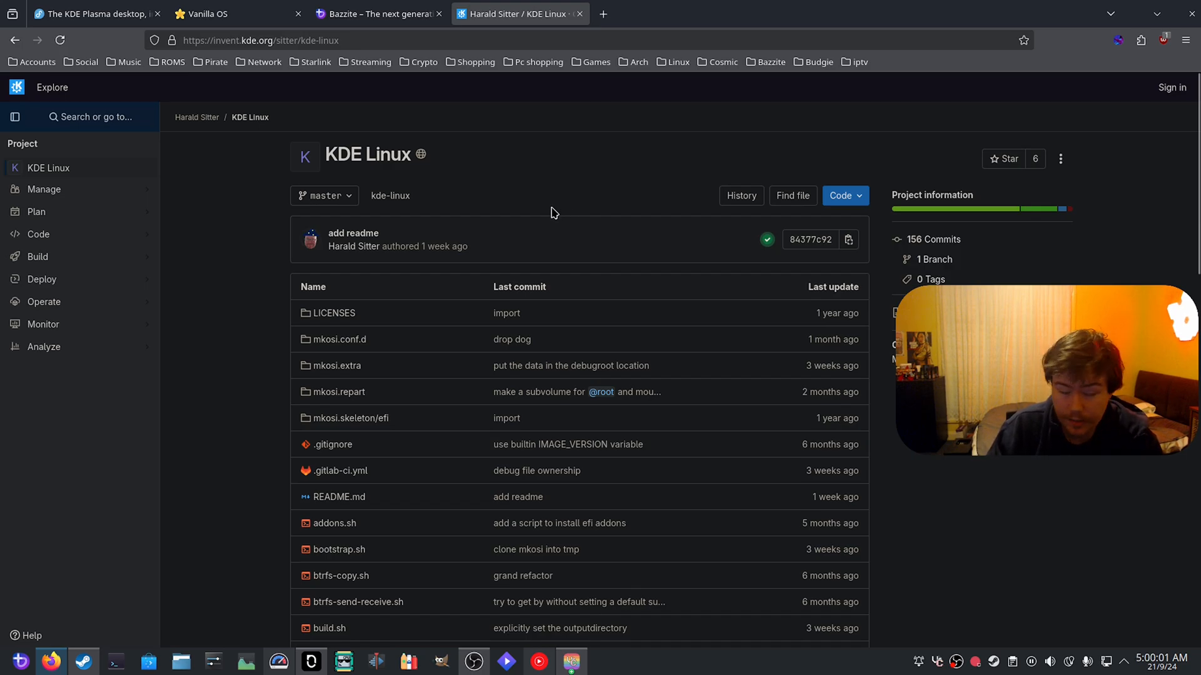
{"action": "scroll", "scroll_direction": "down", "scroll_amount": 3}
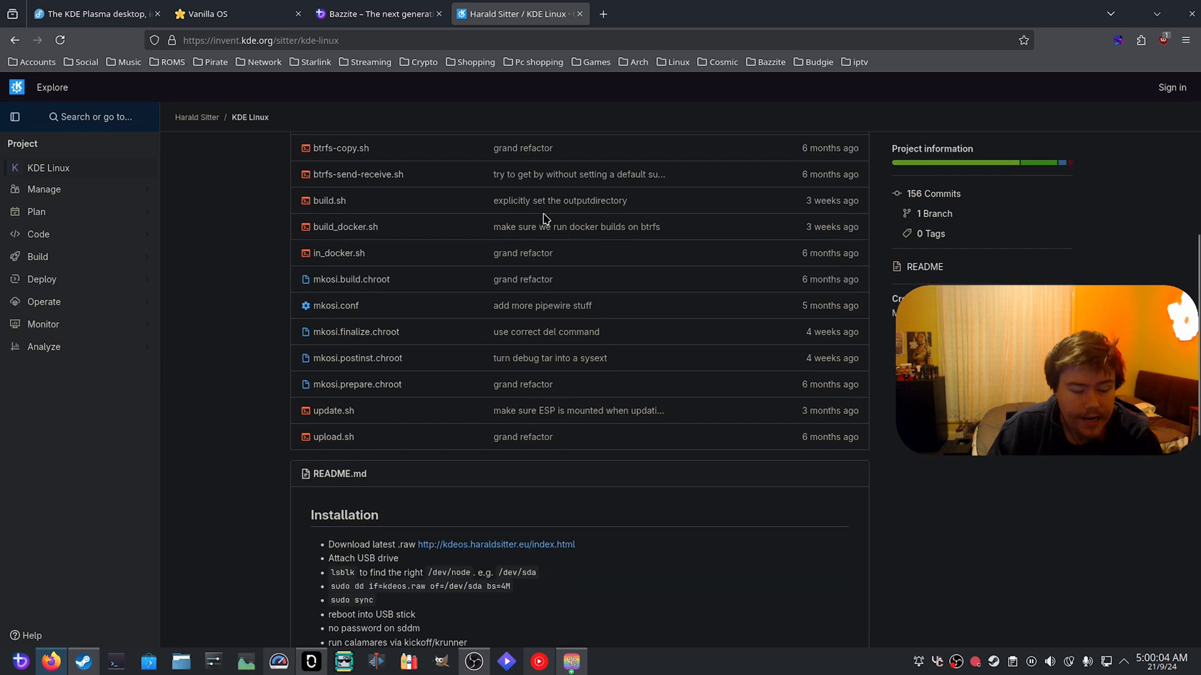
{"action": "scroll", "scroll_direction": "down", "scroll_amount": 3}
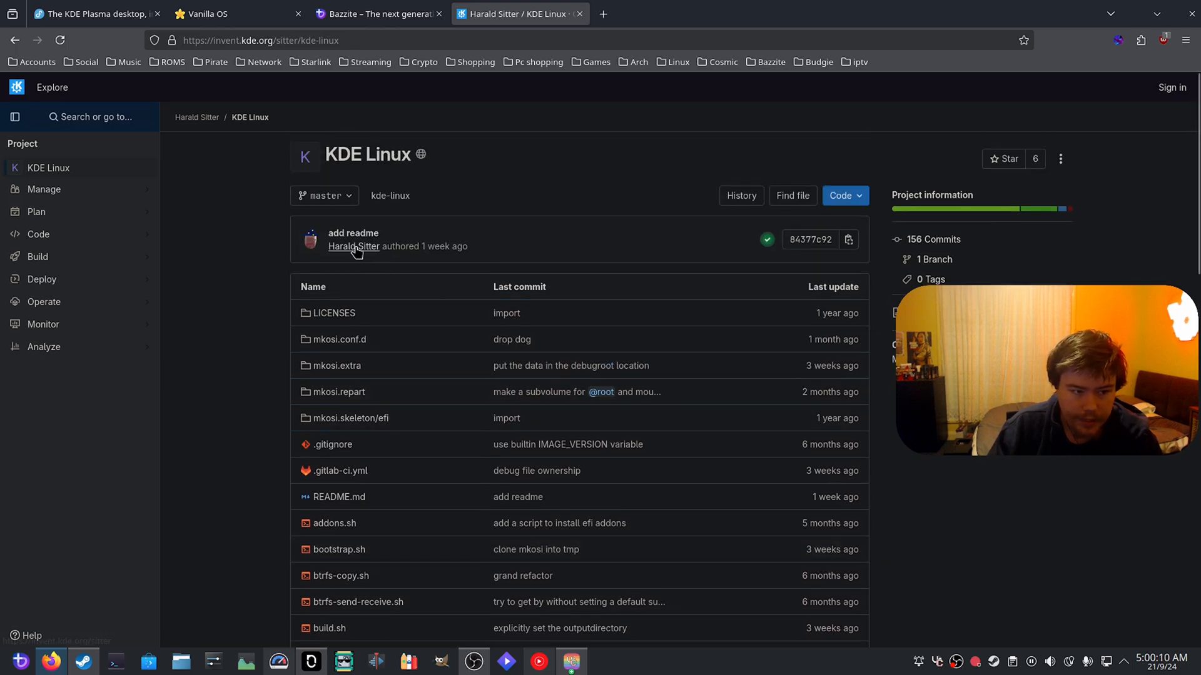
{"action": "left_click", "coordinate": [353, 246]}
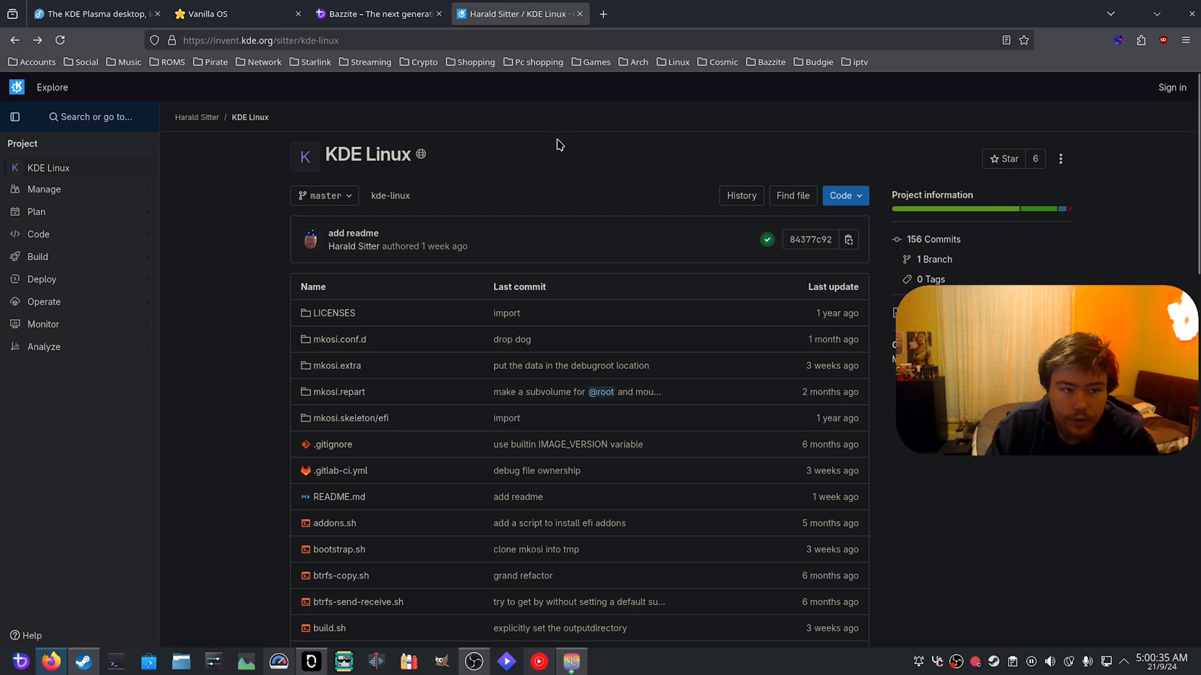
{"action": "left_click", "coordinate": [92, 14]}
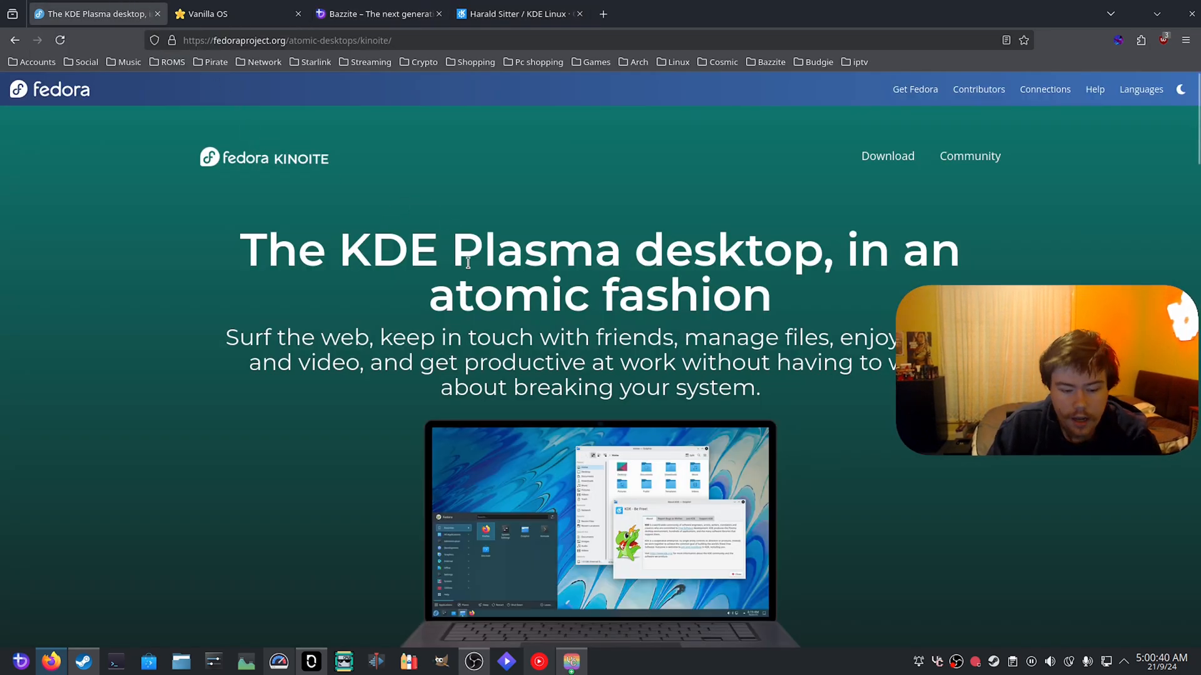
Scroll the Bazzite homepage through its devices section down to 'Take your game library anywhere'.
{"action": "left_click", "coordinate": [375, 14]}
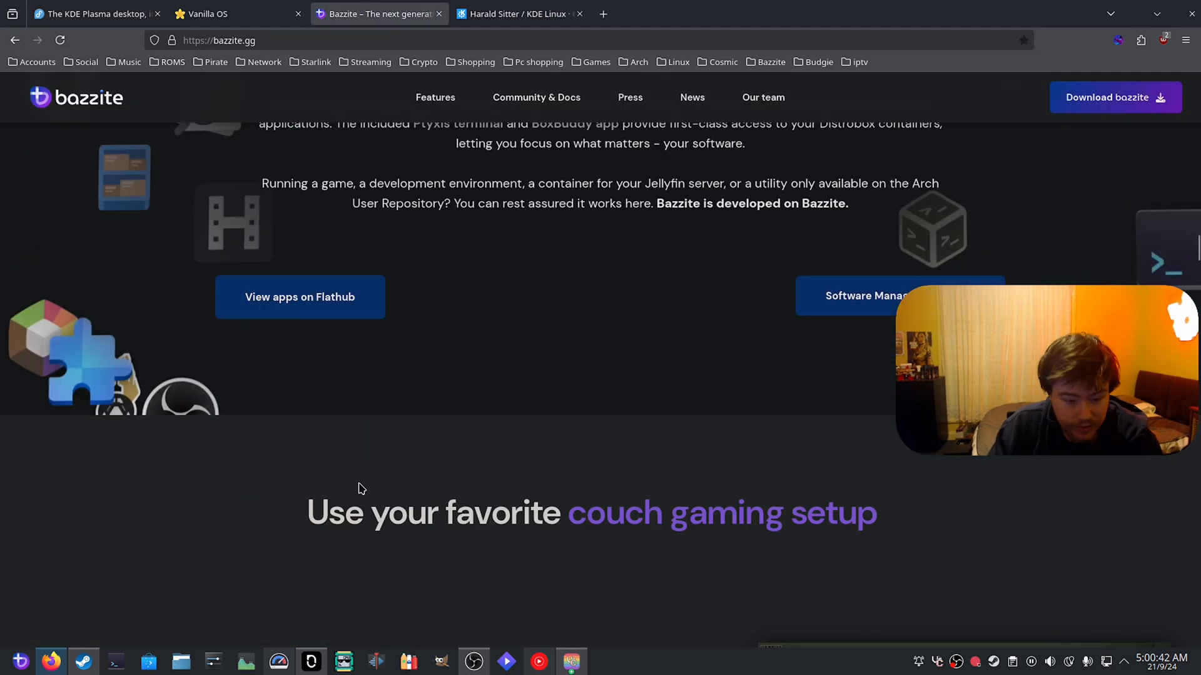
{"action": "scroll", "scroll_direction": "down", "scroll_amount": 3}
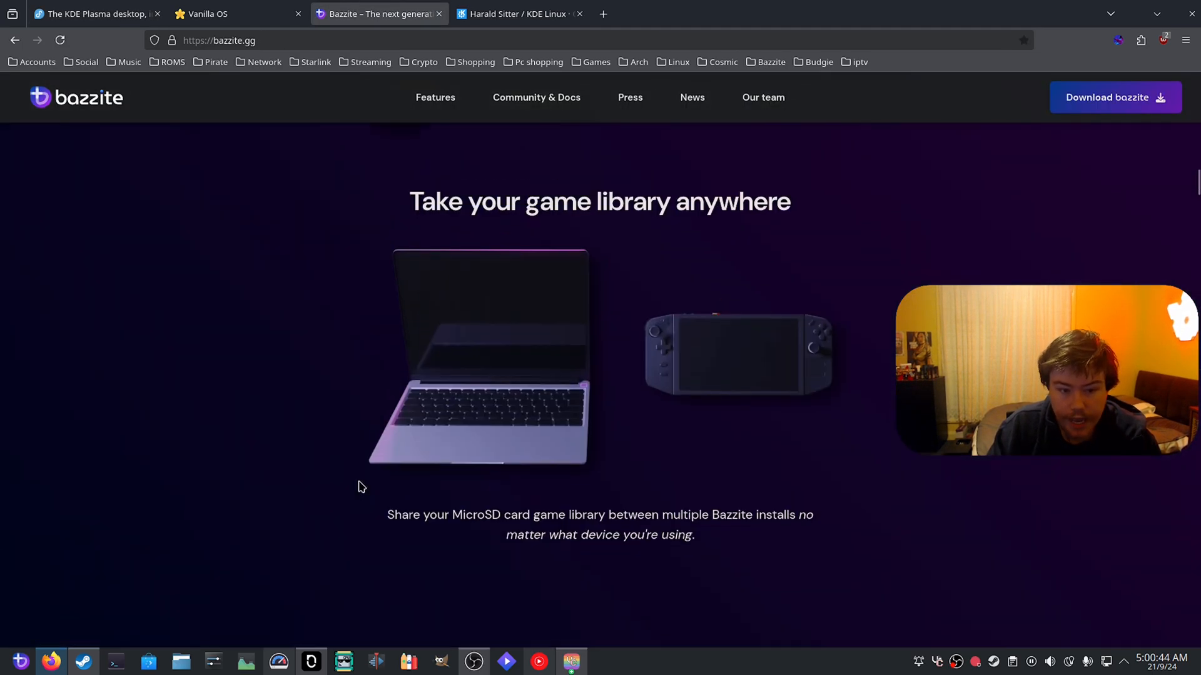
{"action": "scroll", "scroll_direction": "down", "scroll_amount": 3}
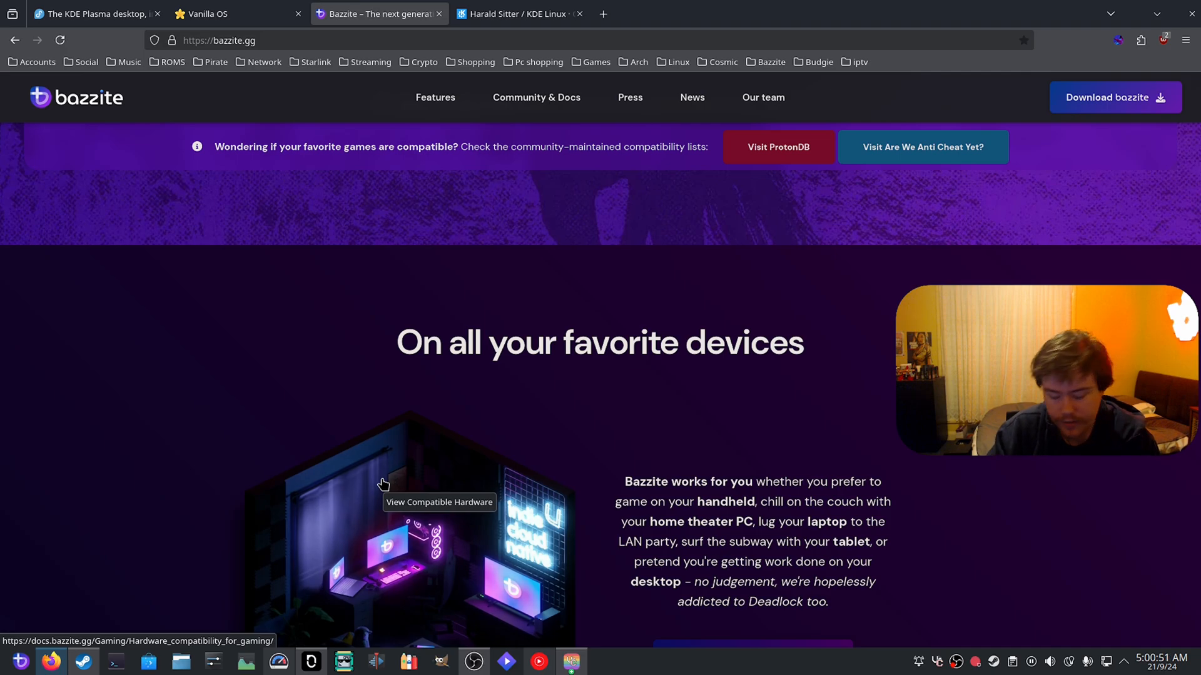
{"action": "scroll", "scroll_direction": "down", "scroll_amount": 3}
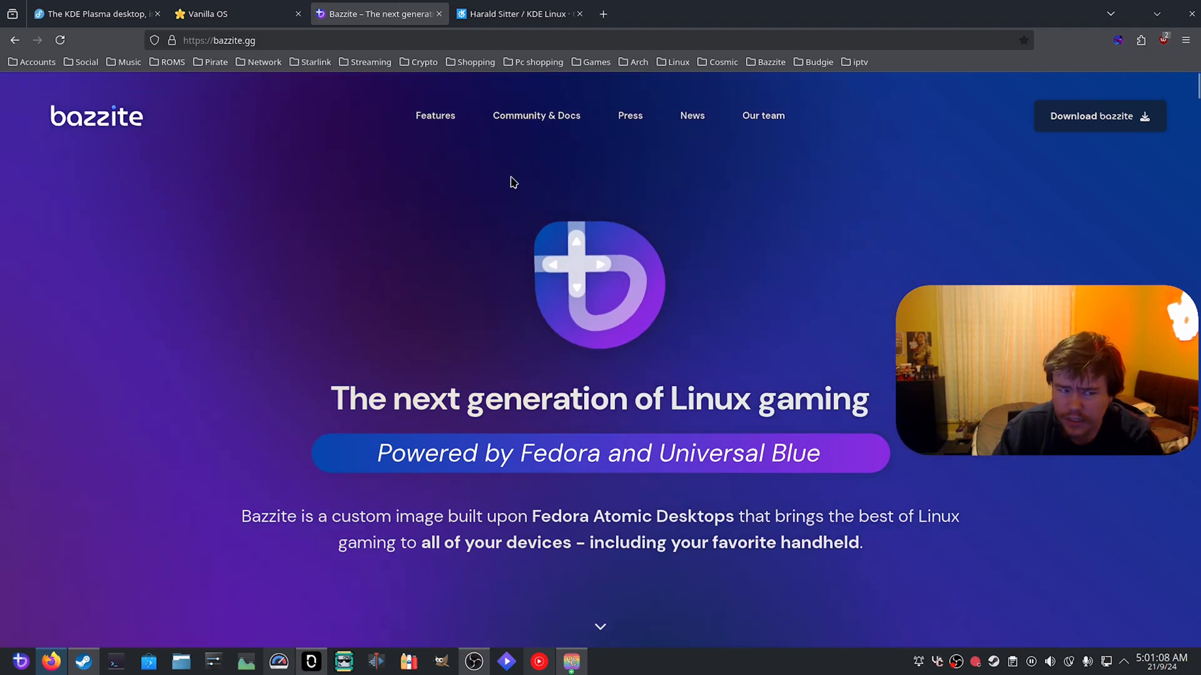
{"action": "scroll", "scroll_direction": "down", "scroll_amount": 3}
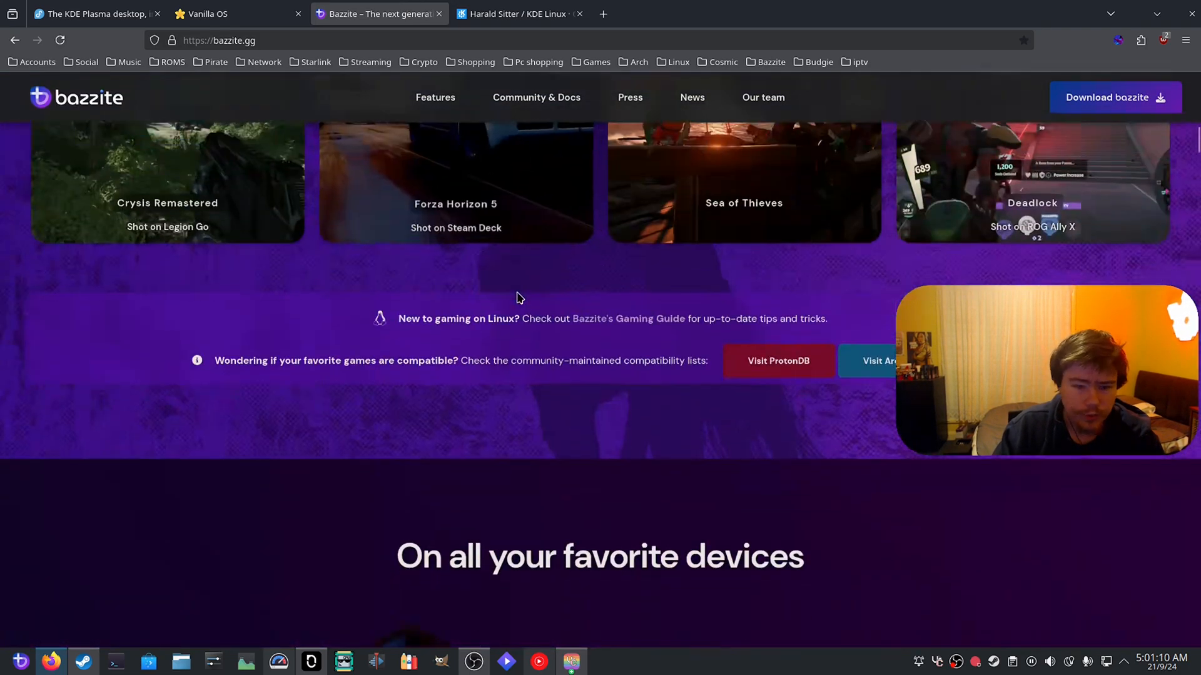
{"action": "scroll", "scroll_direction": "down", "scroll_amount": 3}
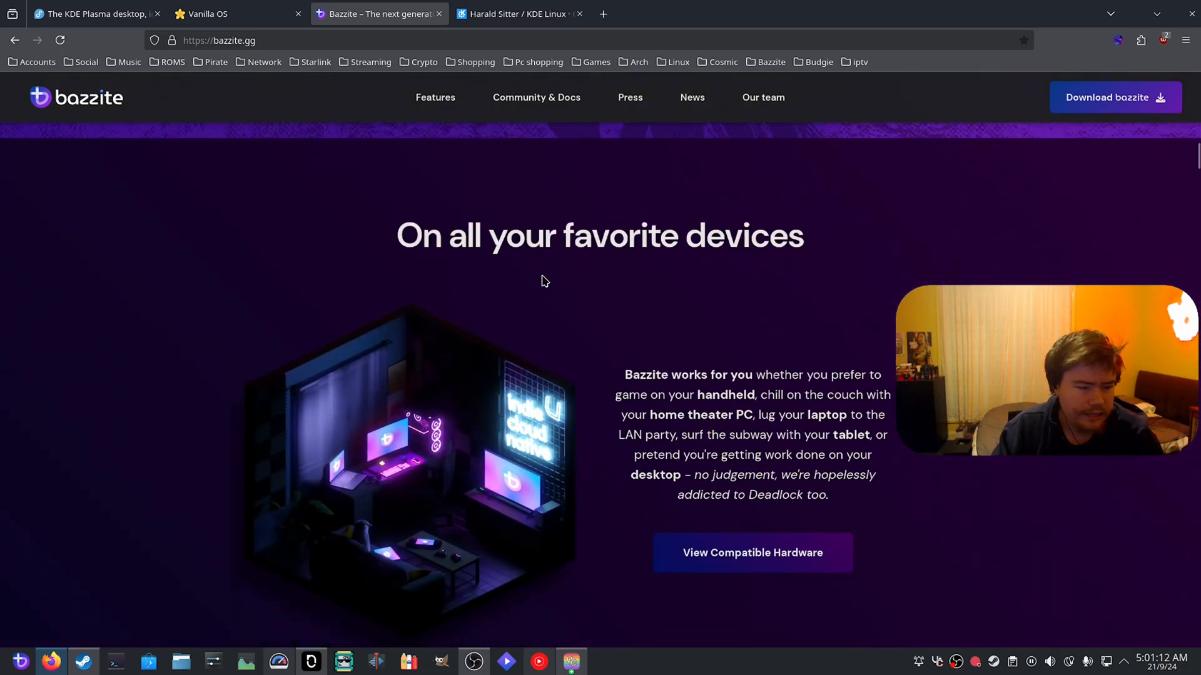
{"action": "scroll", "scroll_direction": "down", "scroll_amount": 3}
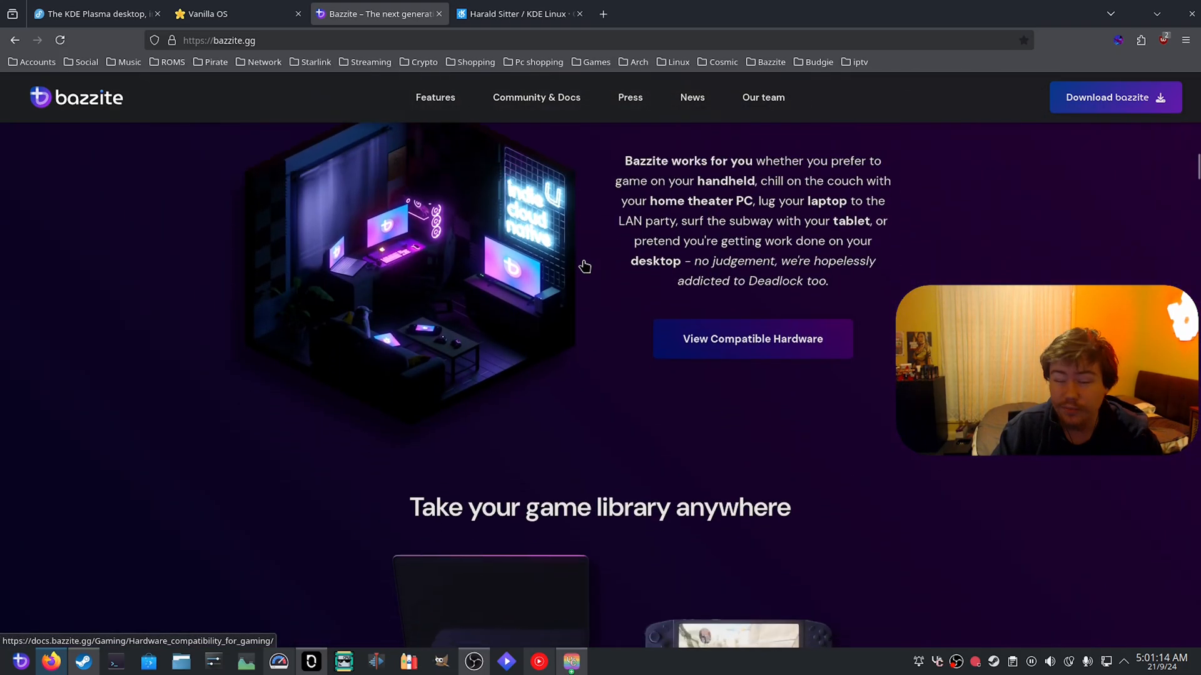
{"action": "mouse_move", "coordinate": [584, 256]}
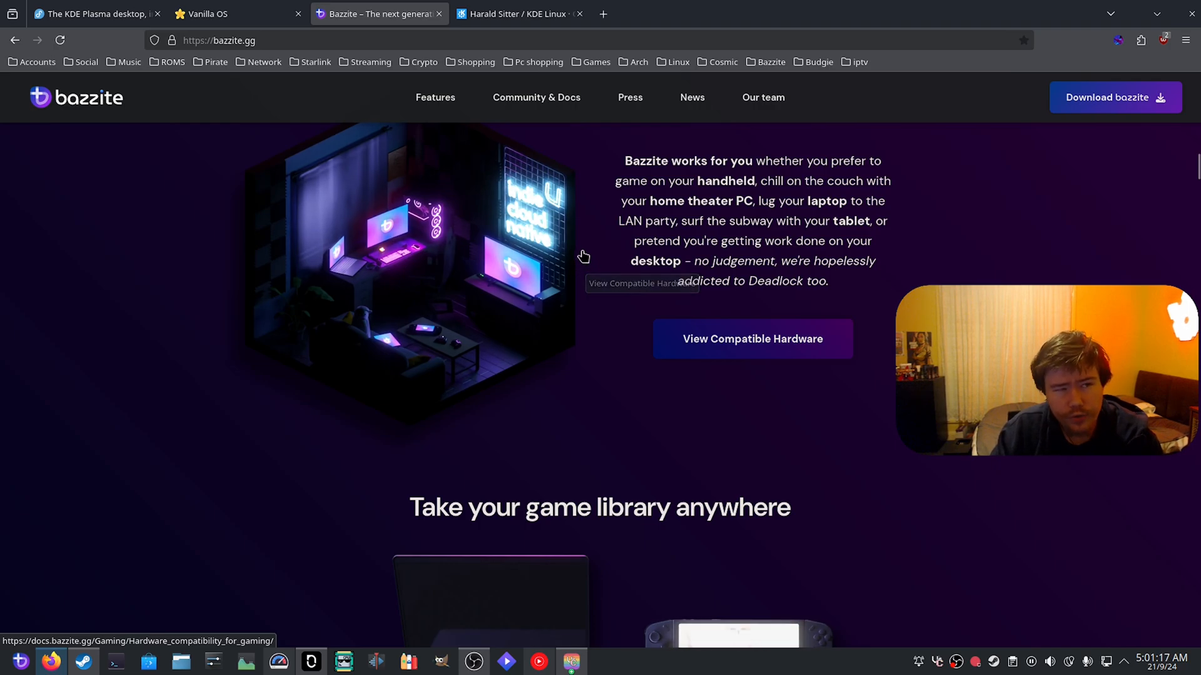
{"action": "mouse_move", "coordinate": [596, 239]}
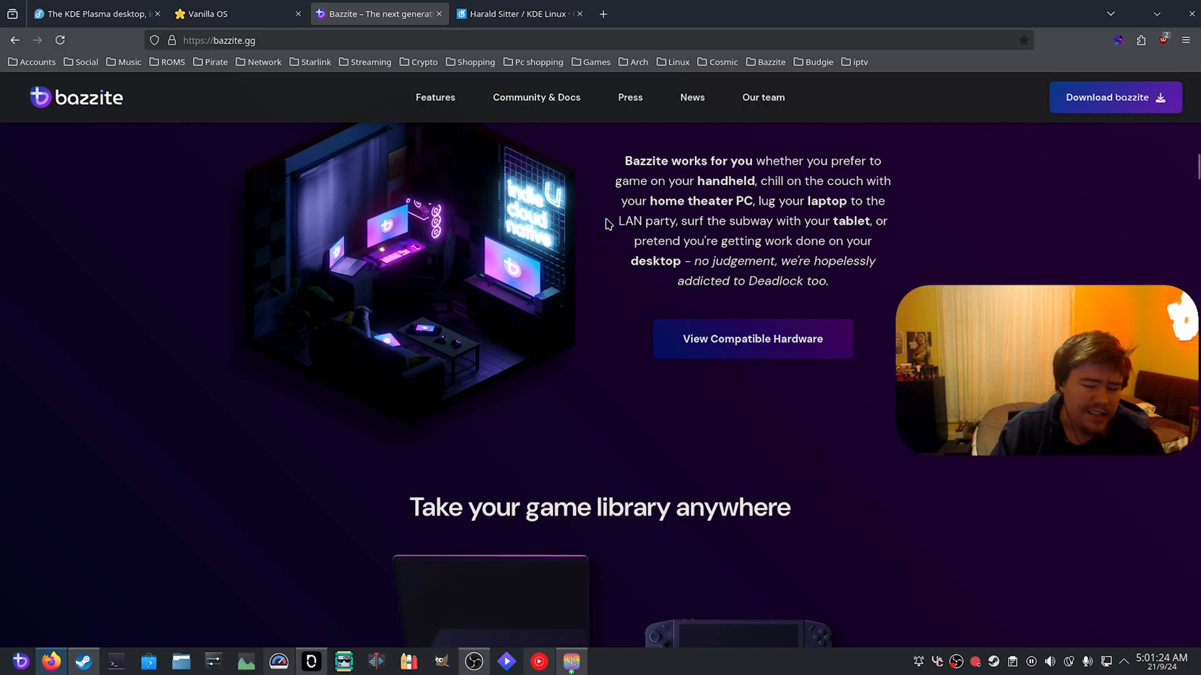
{"action": "scroll", "scroll_direction": "down", "scroll_amount": 3}
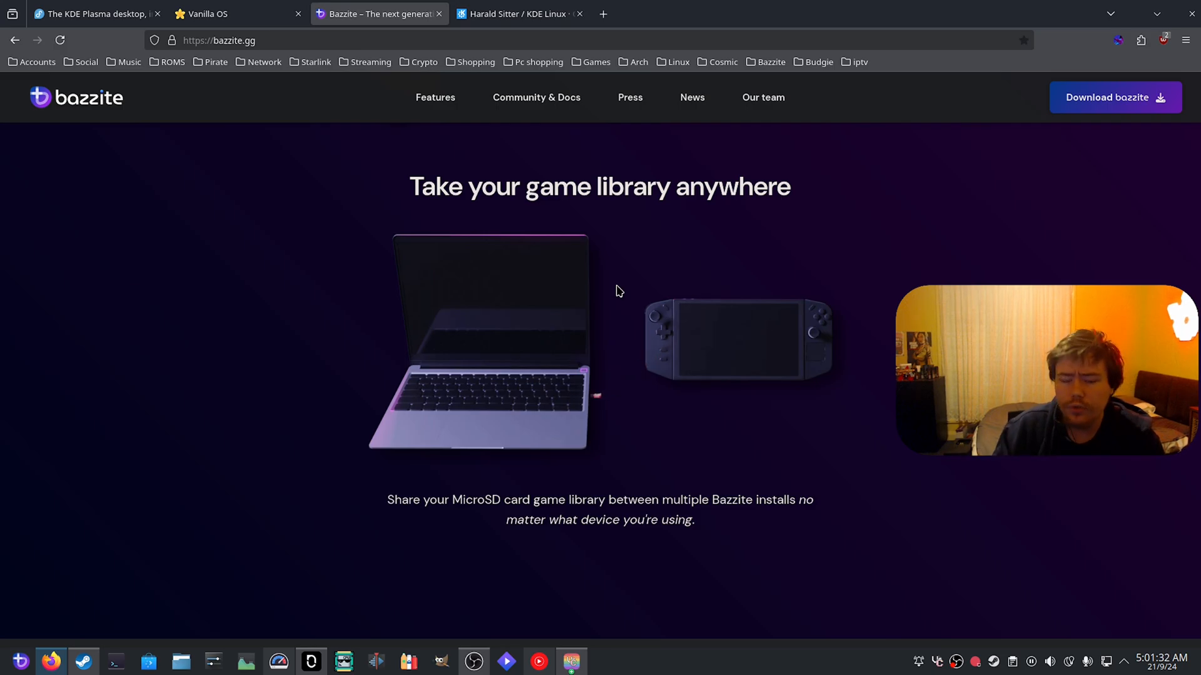
{"action": "scroll", "scroll_direction": "down", "scroll_amount": 3}
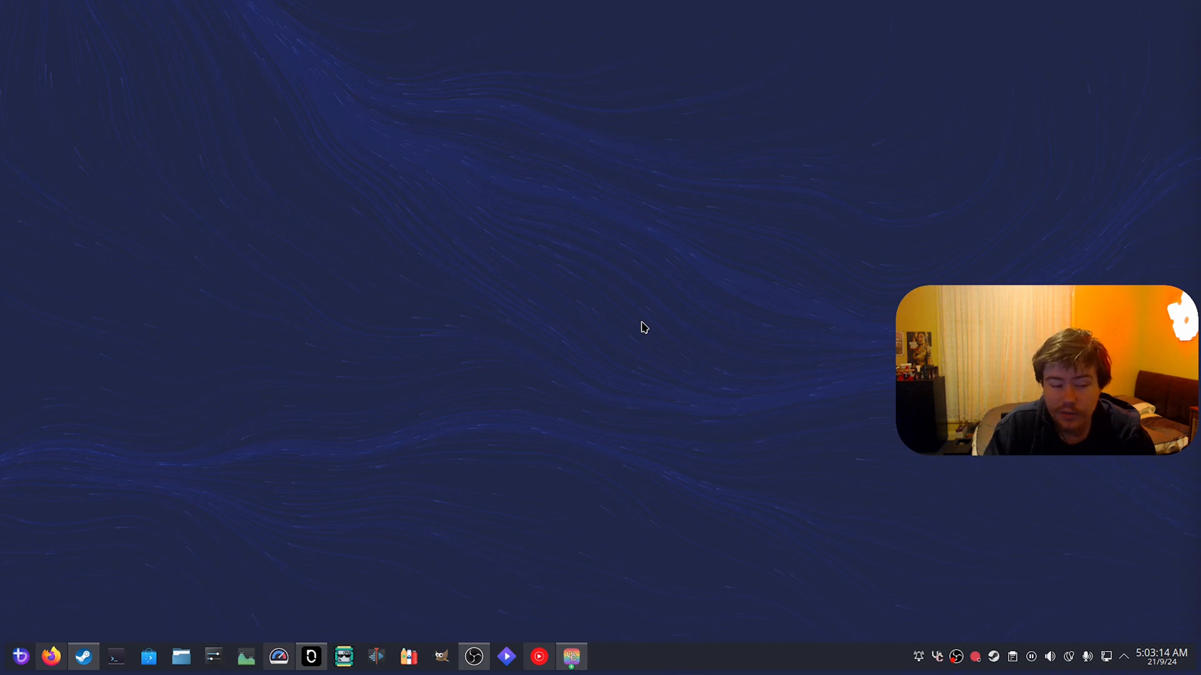
{"action": "mouse_move", "coordinate": [652, 308]}
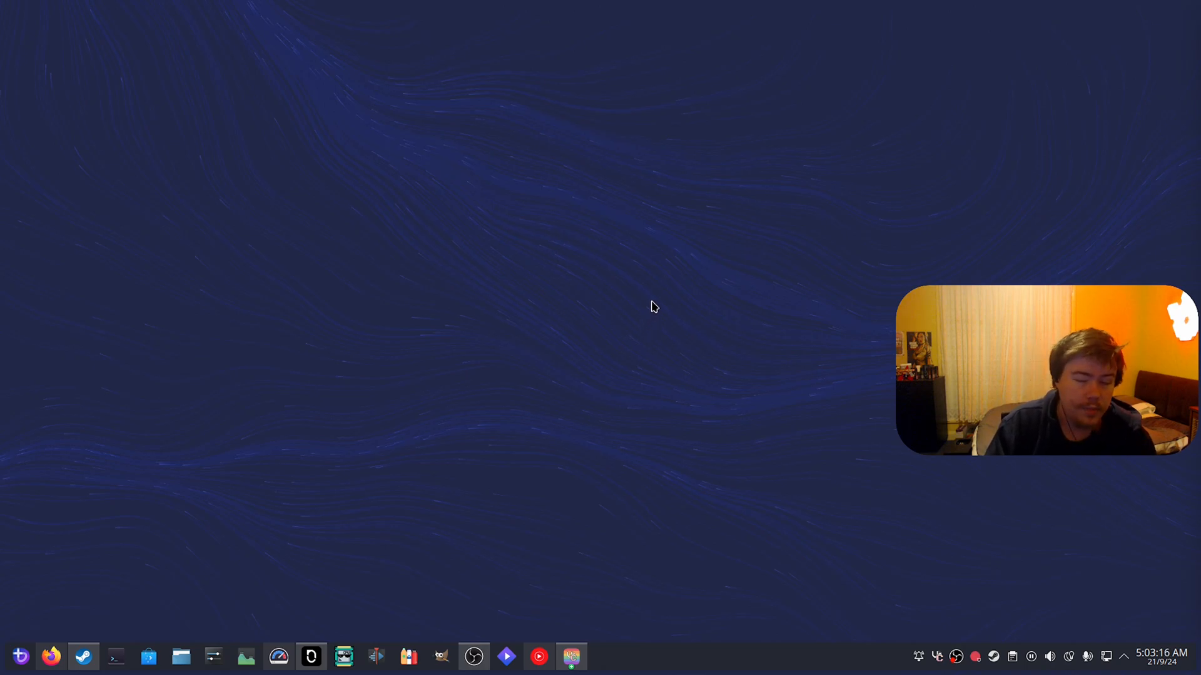
{"action": "mouse_move", "coordinate": [646, 310]}
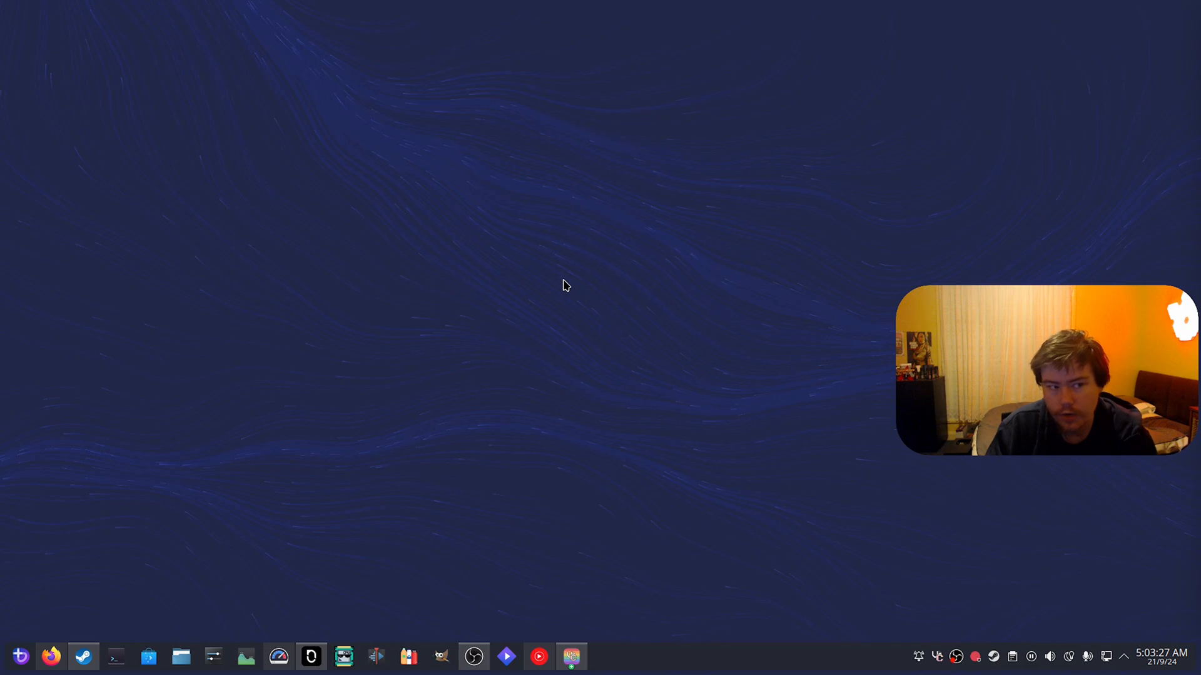
{"action": "mouse_move", "coordinate": [597, 276]}
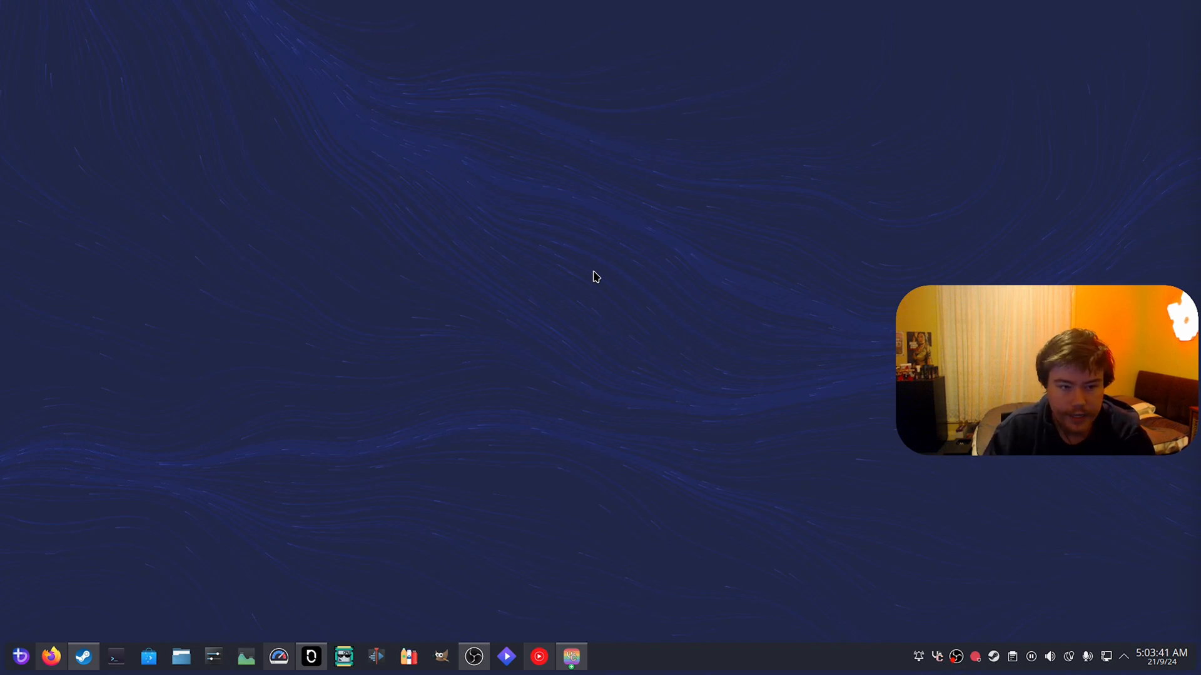
{"action": "mouse_move", "coordinate": [608, 290]}
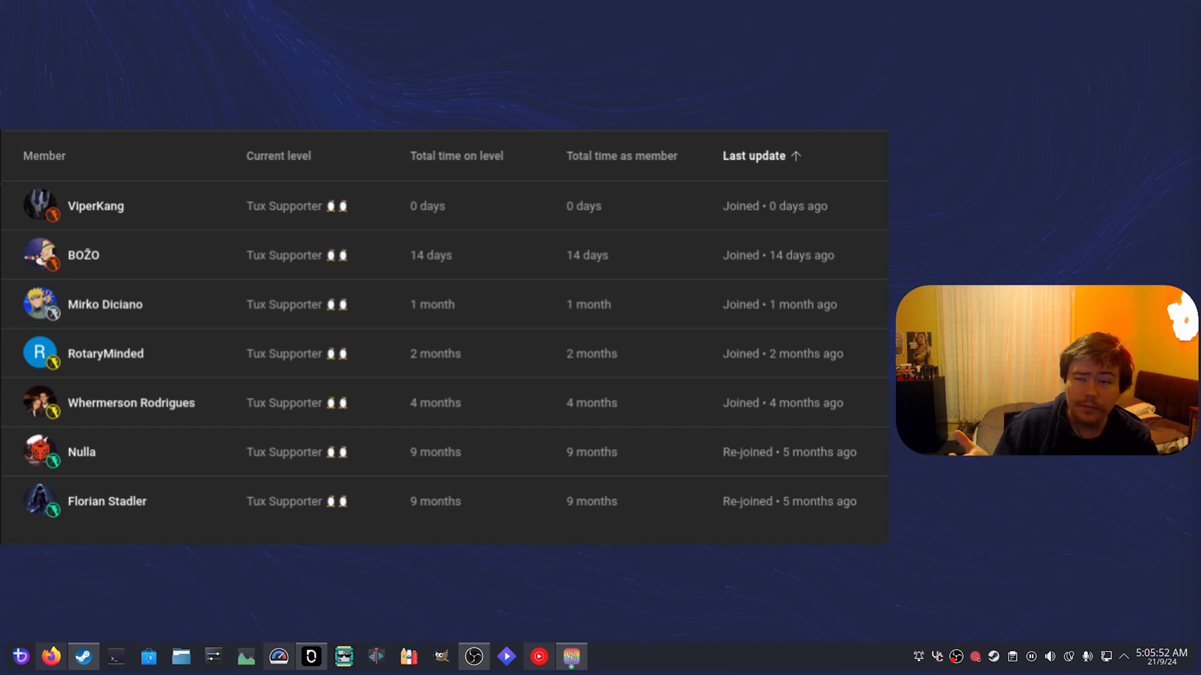
{"action": "mouse_move", "coordinate": [609, 291]}
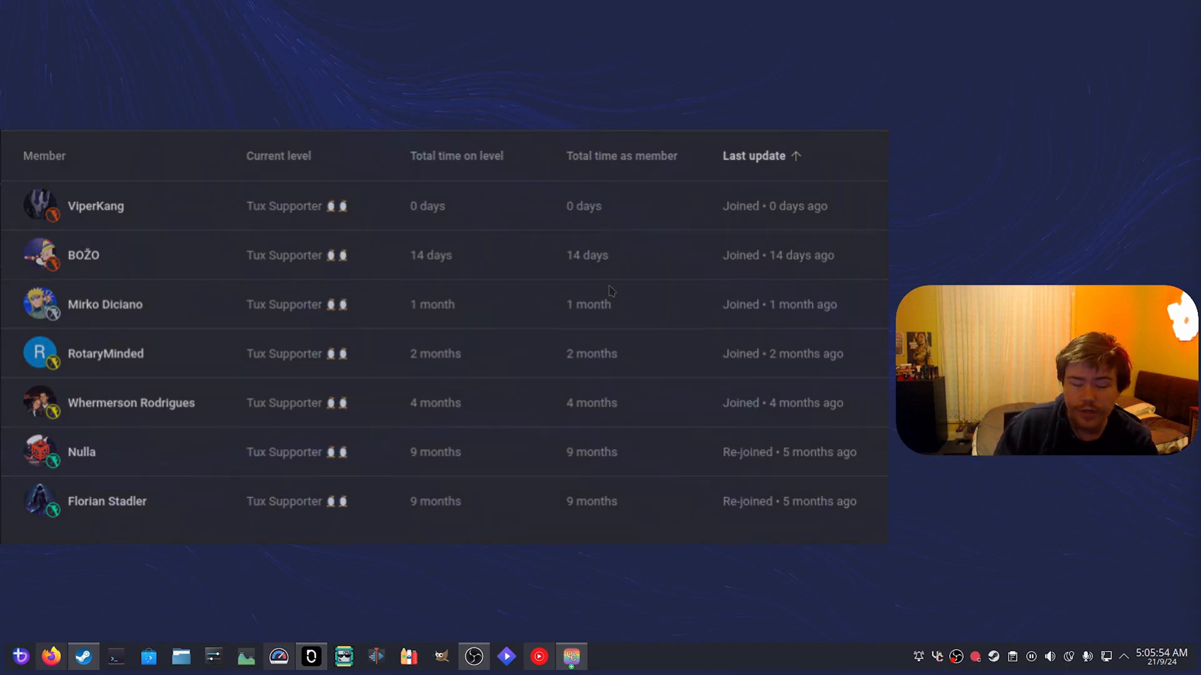